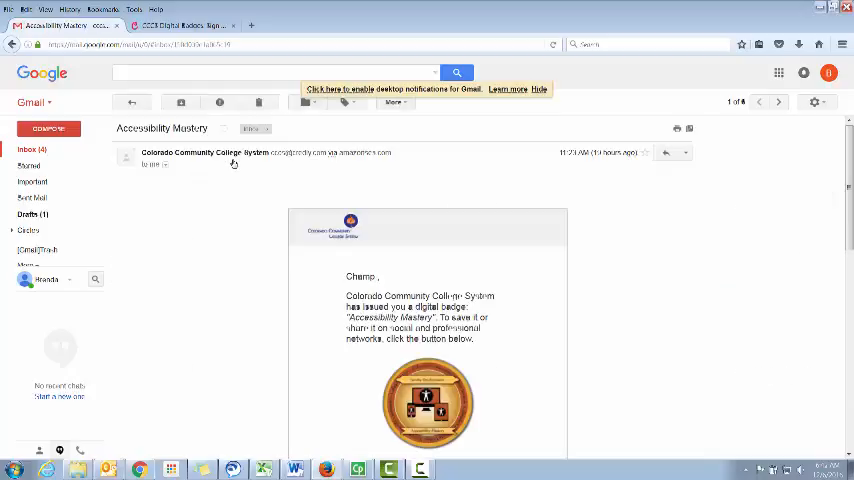
mouse_move(225, 241)
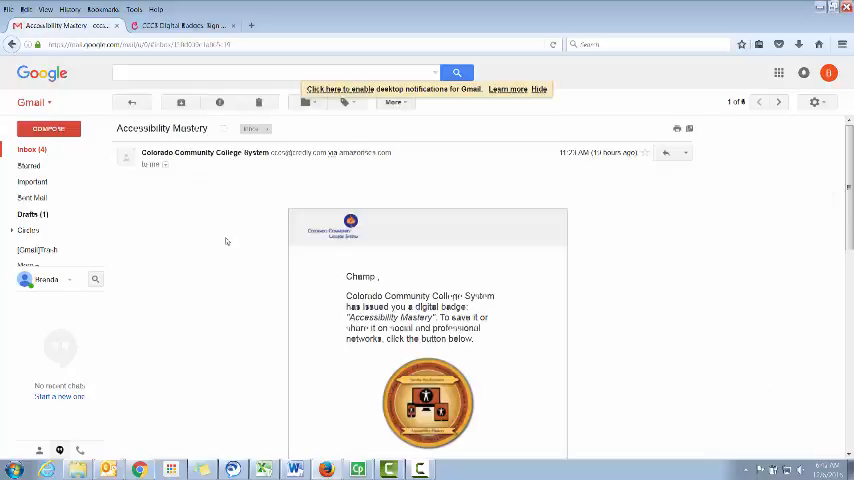
Step: Scroll the Accessibility Mastery email down to the badge image and Save & Share link
scroll("down", 3)
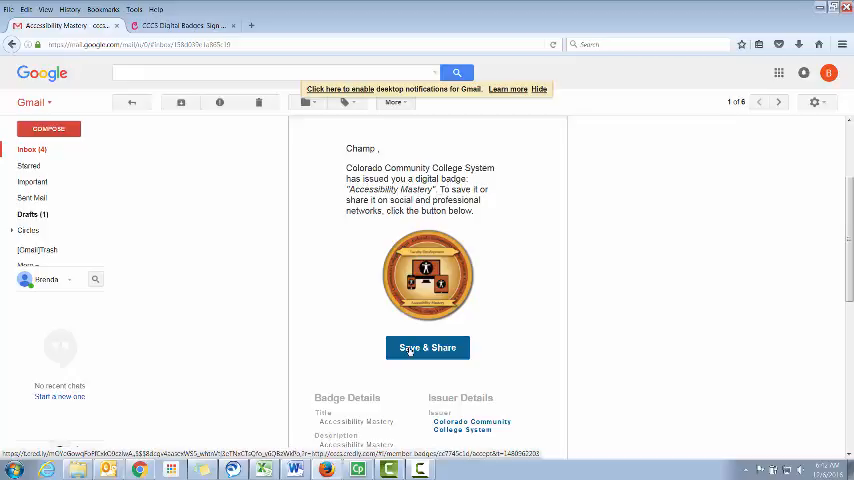
Step: Follow the email's Save & Share link to Credly and choose to sign up for an account
left_click(427, 347)
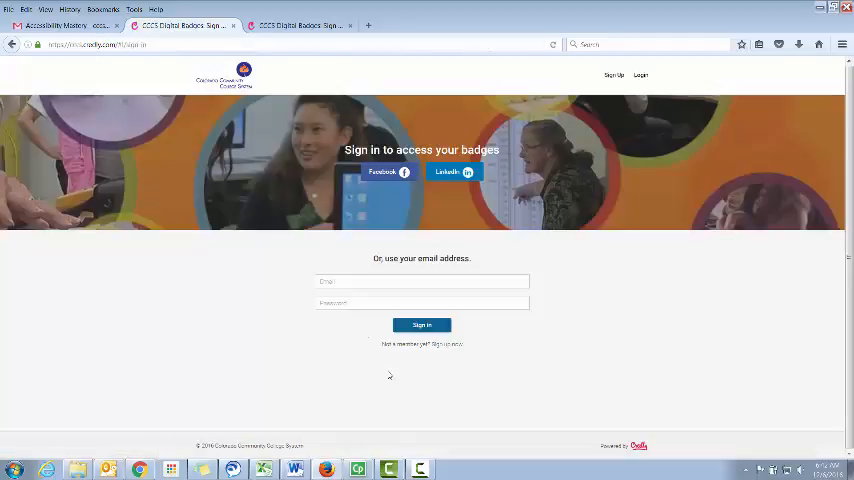
mouse_move(450, 344)
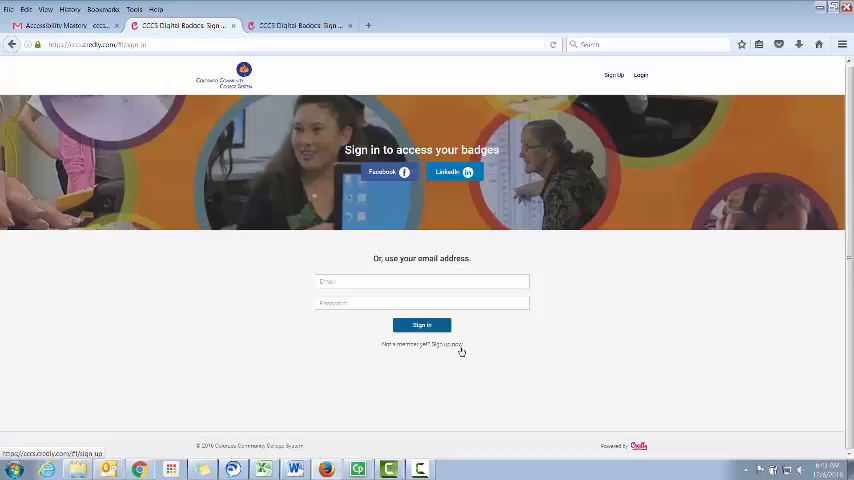
left_click(451, 345)
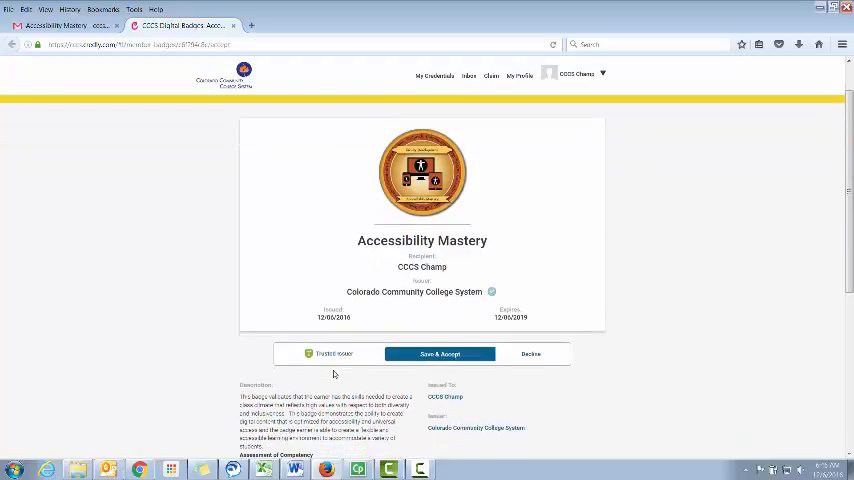
mouse_move(396, 380)
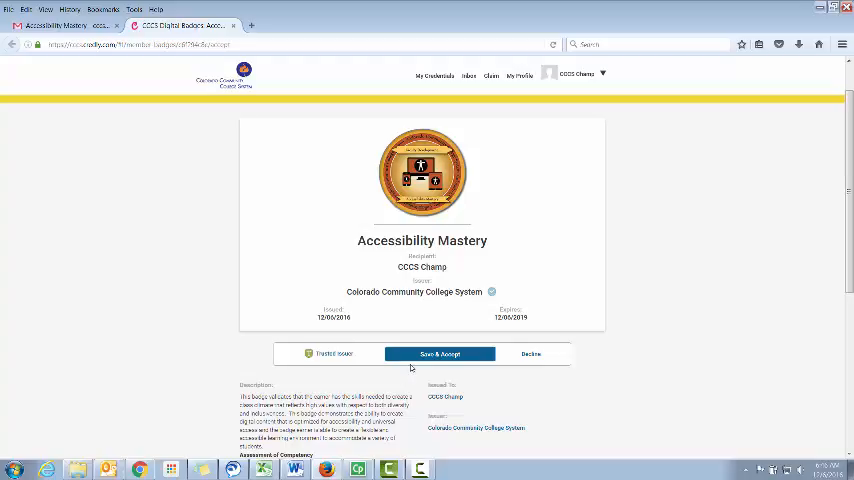
Step: Accept the Accessibility Mastery badge as public with Trust Issuer checked, then view My Credentials
left_click(440, 353)
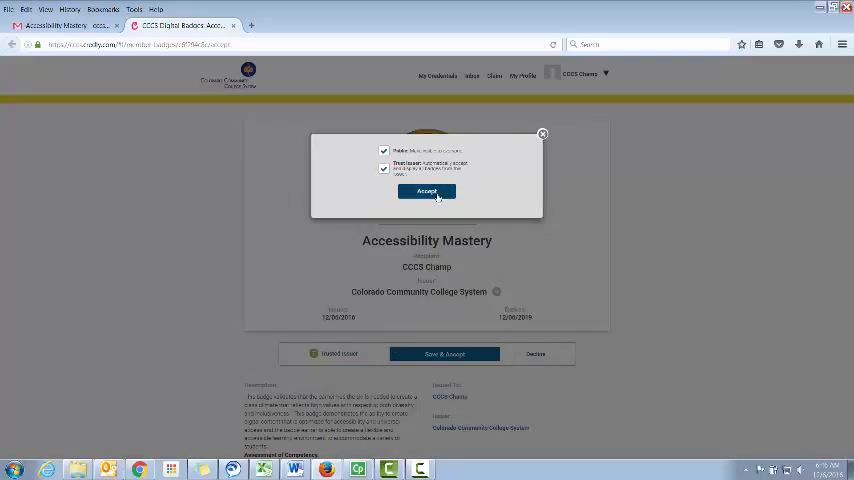
left_click(427, 191)
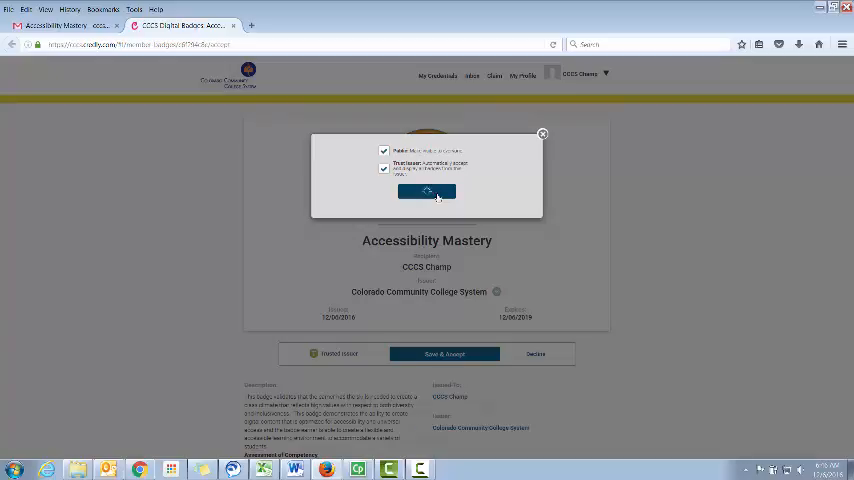
left_click(426, 192)
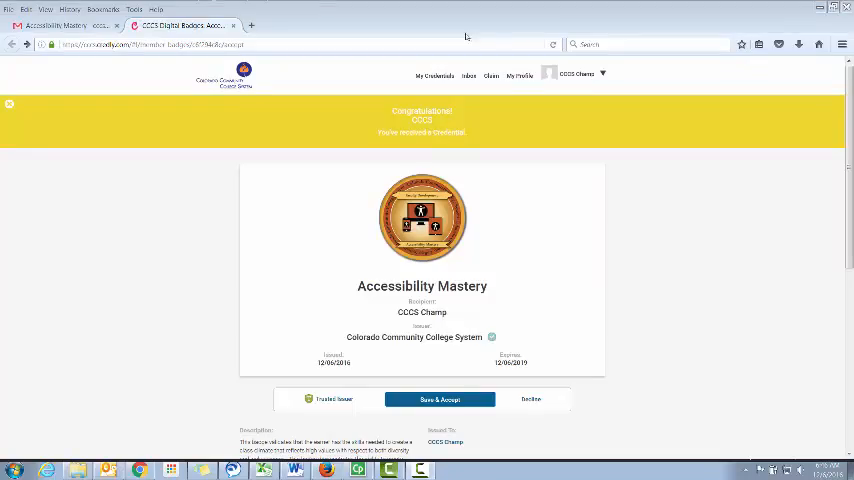
left_click(434, 75)
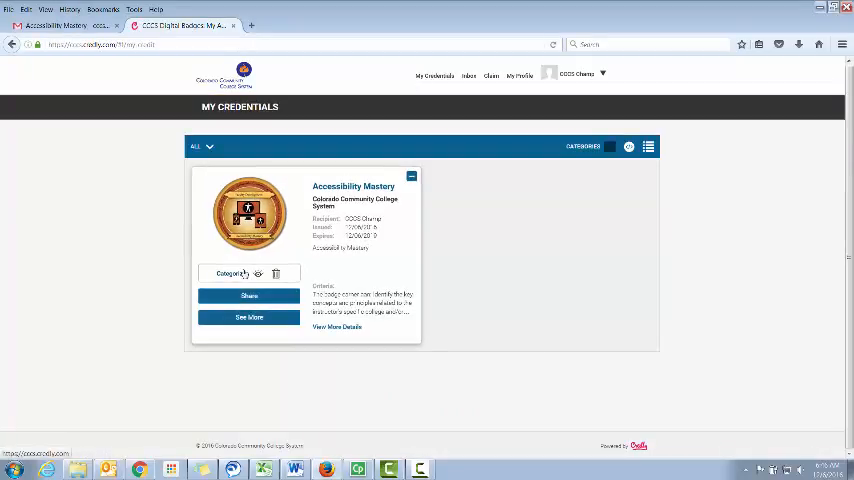
Step: Open the share options for the Accessibility Mastery badge in My Credentials
left_click(248, 295)
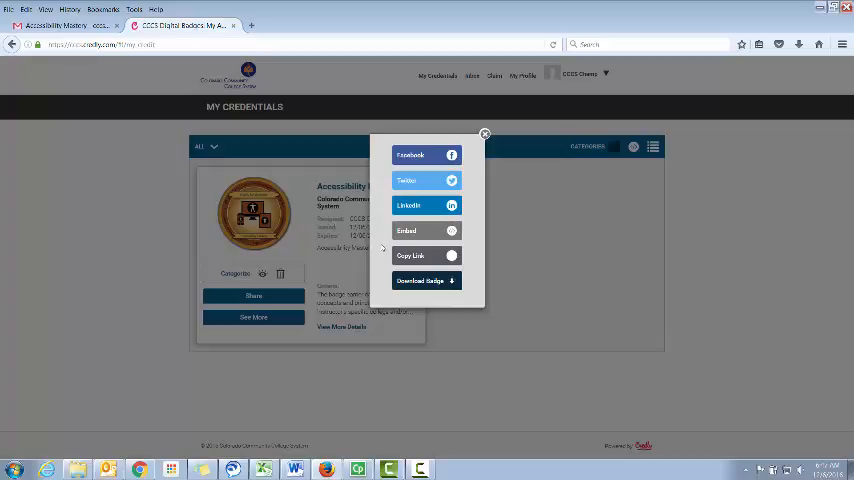
mouse_move(378, 247)
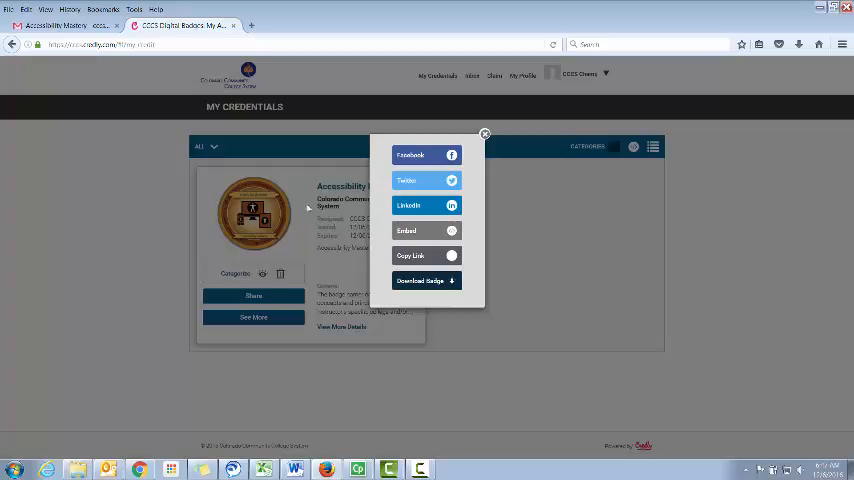
mouse_move(302, 247)
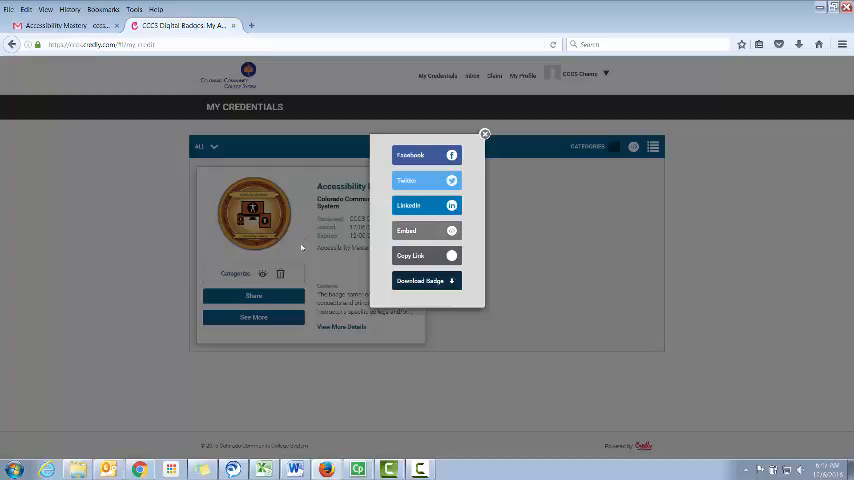
mouse_move(380, 128)
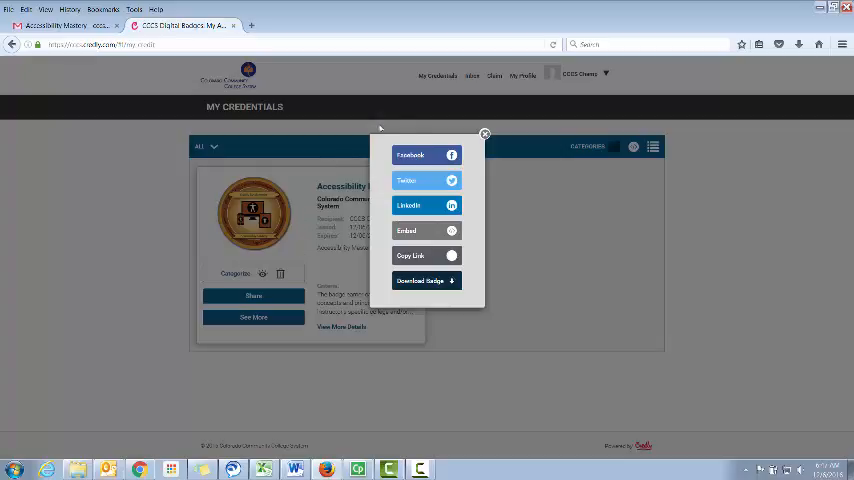